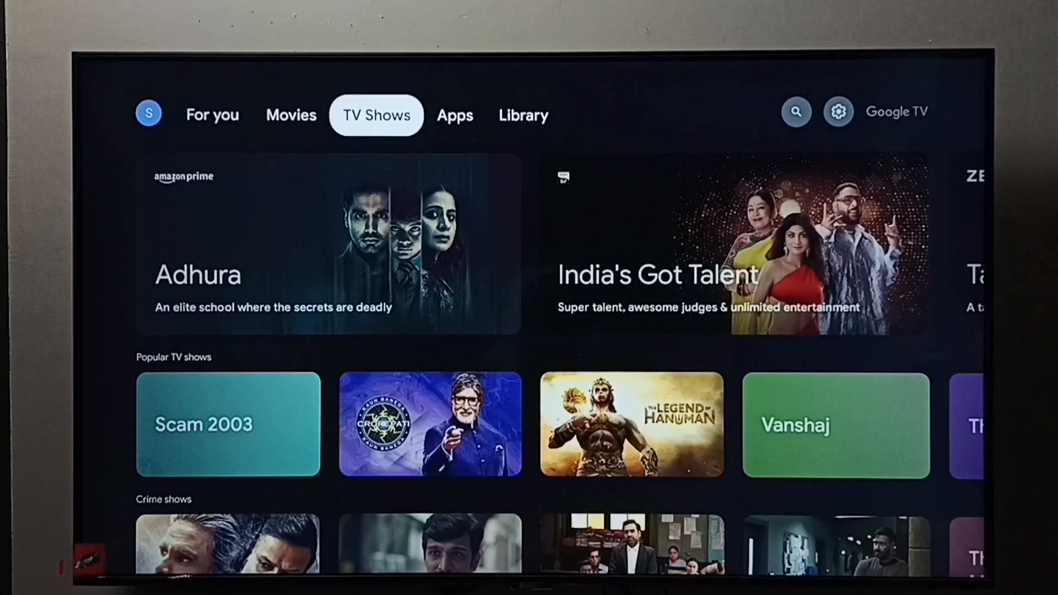
- Reach the Apps section of Google TV settings via the quick settings gear
{"action": "left_click", "coordinate": [795, 111]}
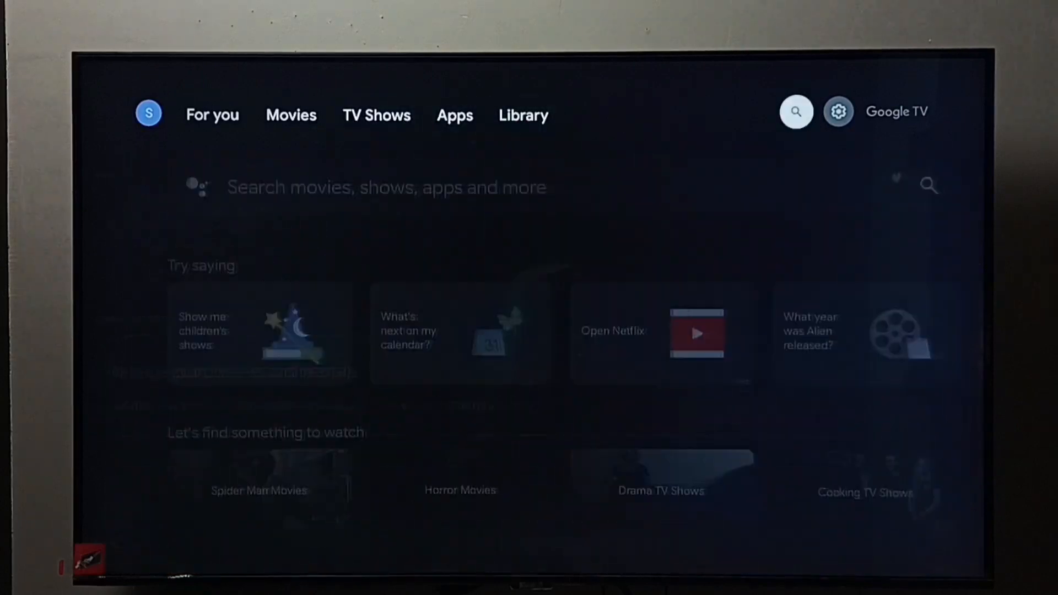
{"action": "left_click", "coordinate": [837, 111]}
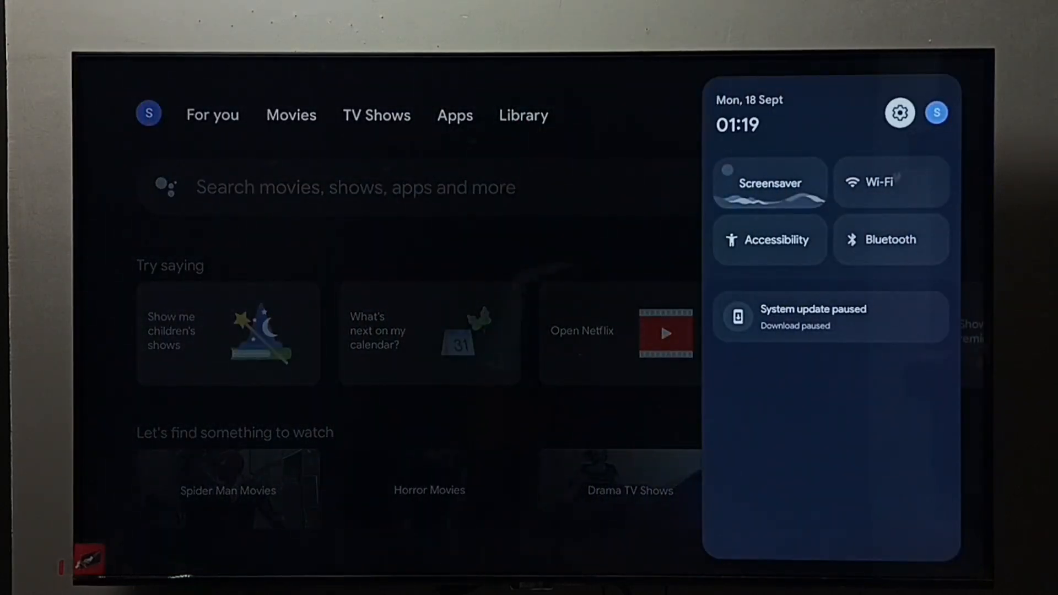
{"action": "left_click", "coordinate": [899, 112]}
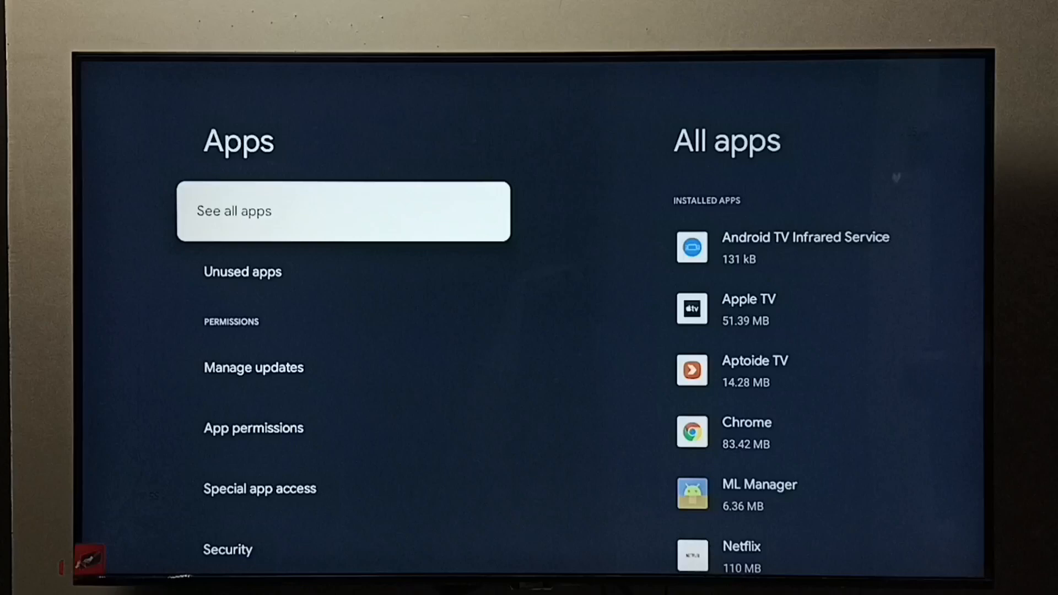
- Show all installed apps and pick Netflix to view its app info
{"action": "left_click", "coordinate": [343, 211]}
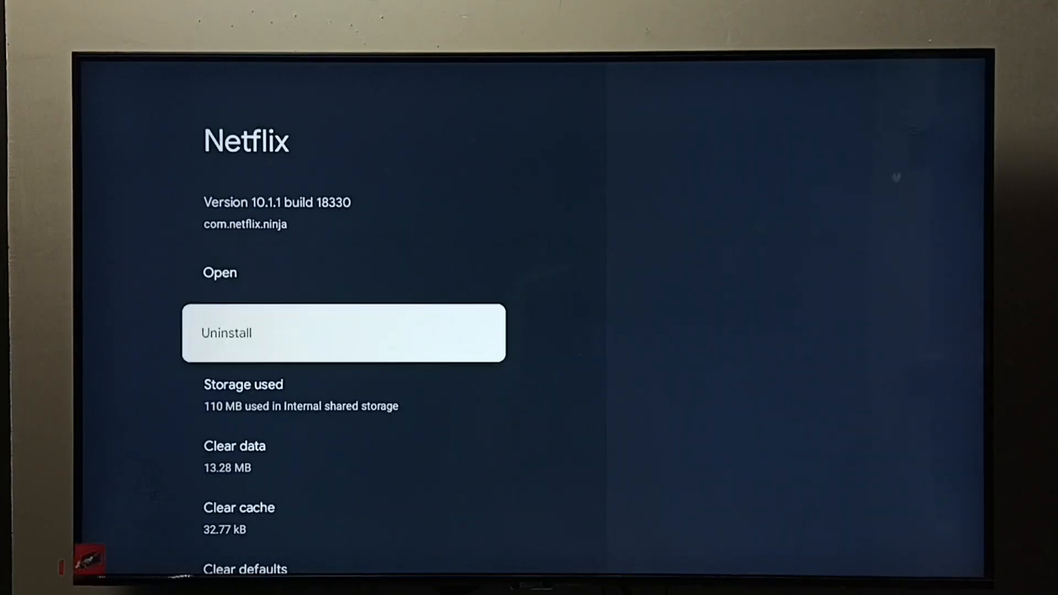
- Clear Netflix's cache and confirm with OK
{"action": "scroll", "scroll_direction": "down", "scroll_amount": 3}
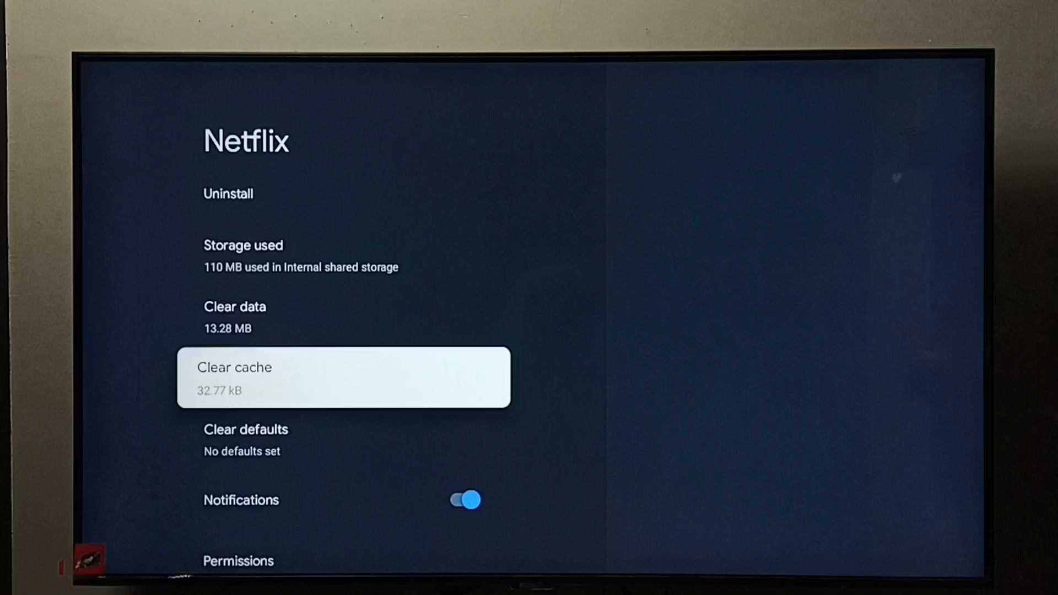
{"action": "left_click", "coordinate": [343, 376]}
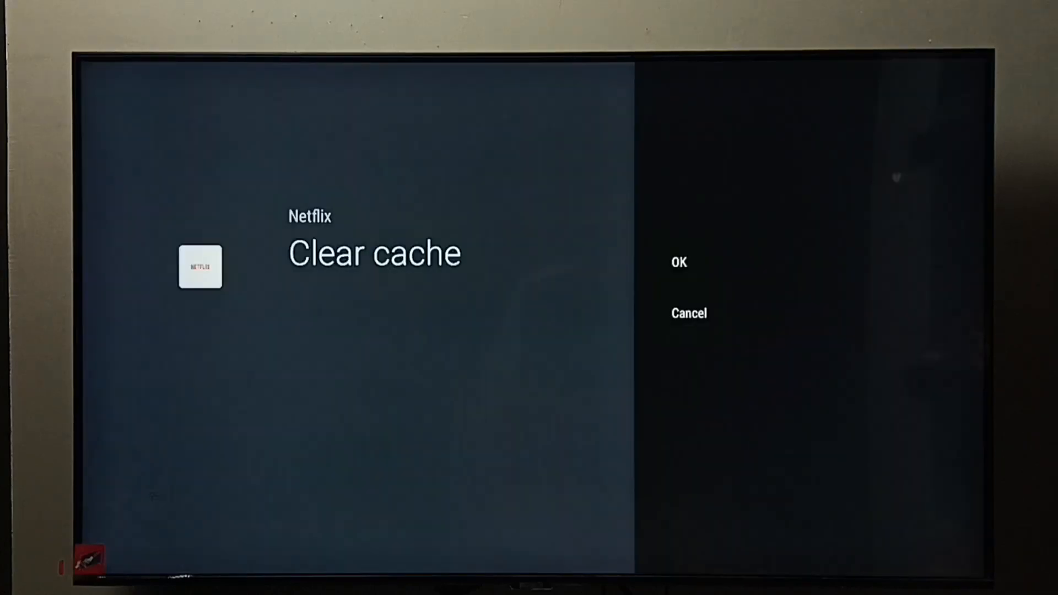
{"action": "left_click", "coordinate": [679, 262]}
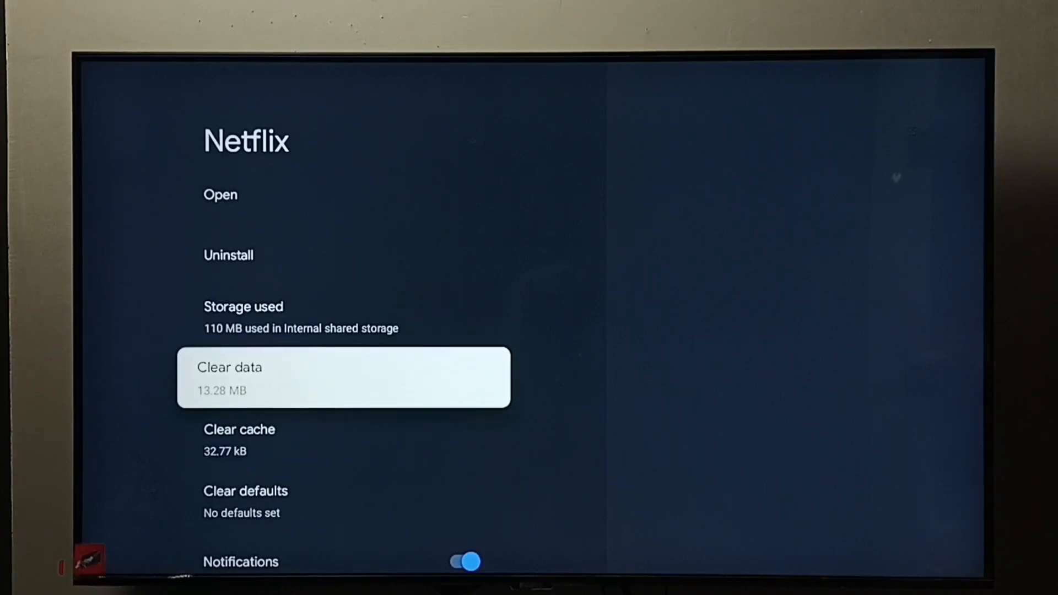
- Clear Netflix's app data and confirm, dropping storage to 96.74 MB
{"action": "left_click", "coordinate": [343, 377]}
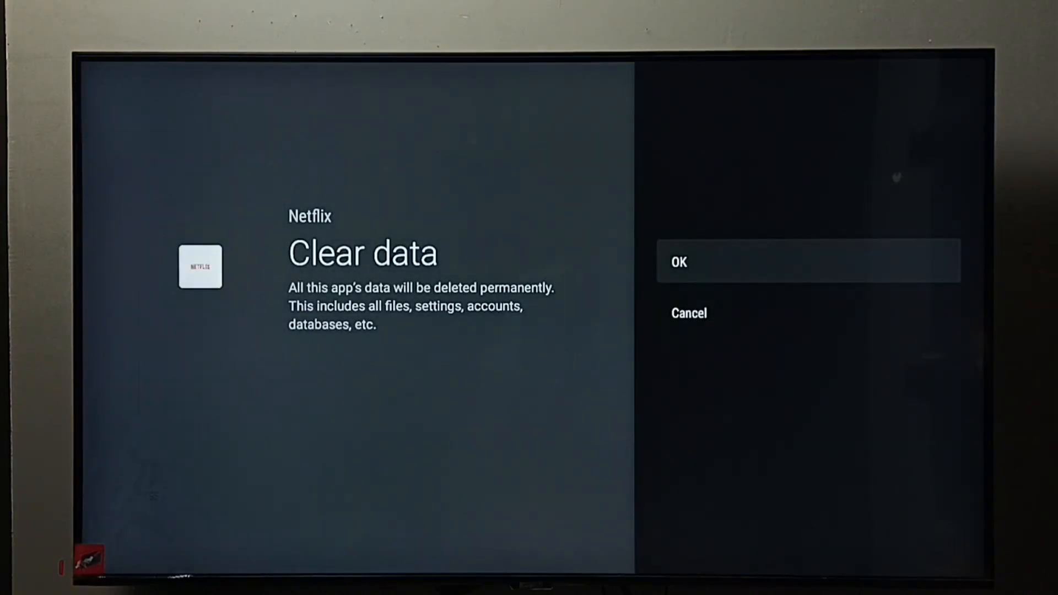
{"action": "left_click", "coordinate": [809, 261]}
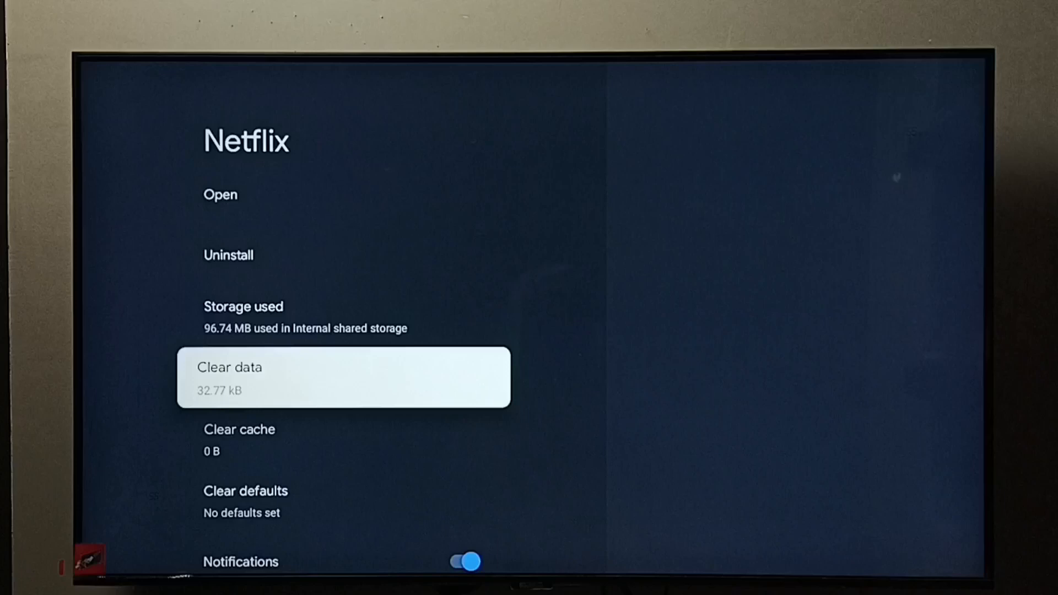